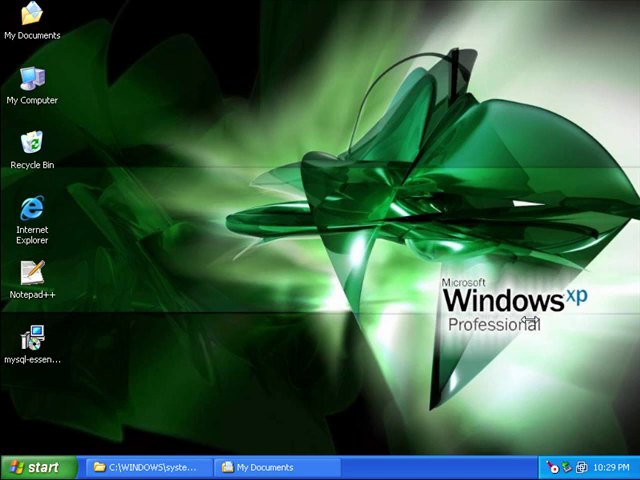
{"action": "mouse_move", "coordinate": [48, 426]}
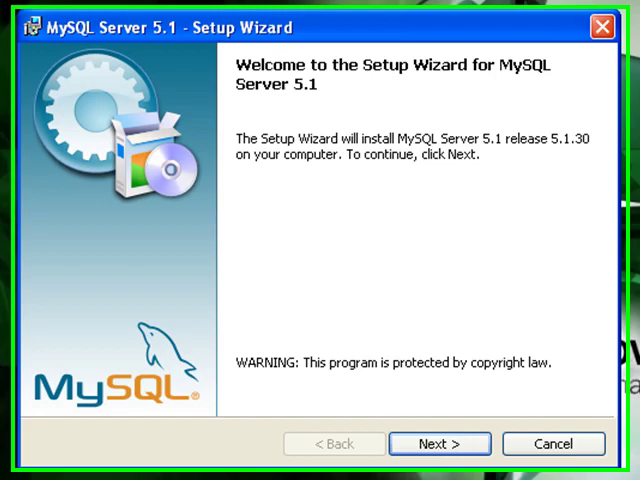
Pass the welcome page and choose the Custom setup type to reach feature selection.
{"action": "left_click", "coordinate": [438, 444]}
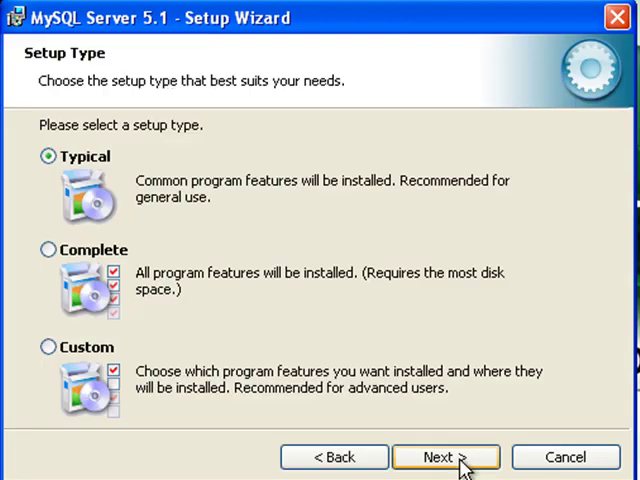
{"action": "mouse_move", "coordinate": [64, 384]}
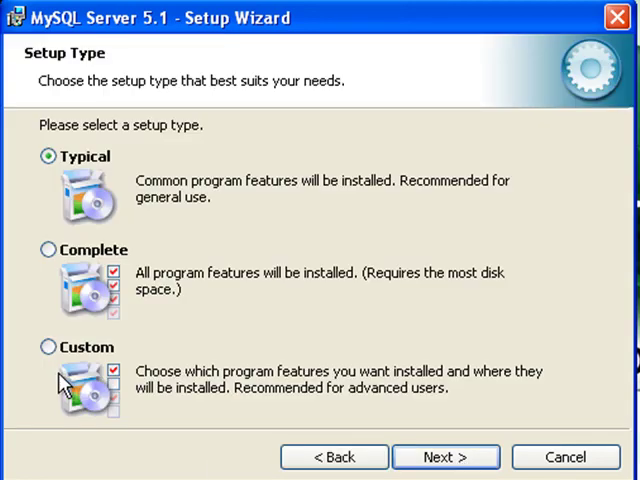
{"action": "left_click", "coordinate": [48, 346]}
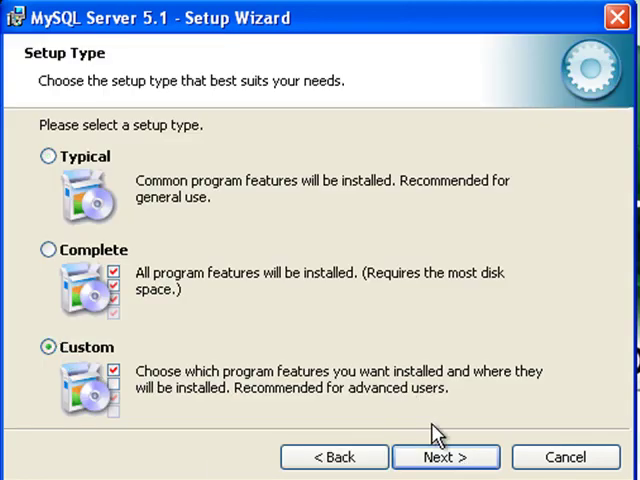
{"action": "left_click", "coordinate": [444, 456]}
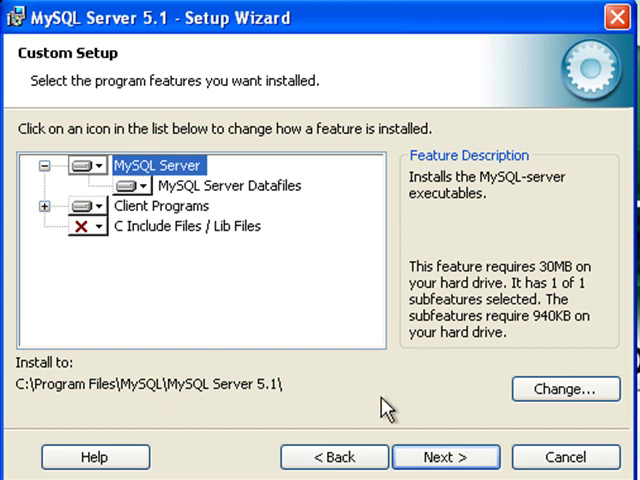
Change the install folder to C:\MySQL\MySQL Server 5.1\.
{"action": "left_click", "coordinate": [564, 388]}
{"action": "type", "text": "C:\\MySQL\\MySQL Server 5.1\\"}
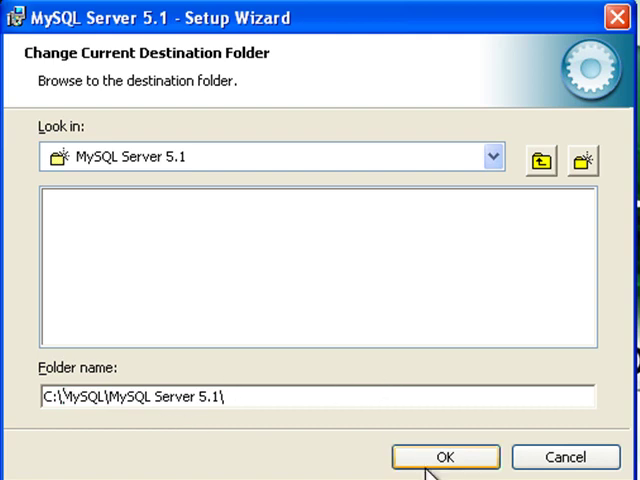
{"action": "left_click", "coordinate": [444, 456]}
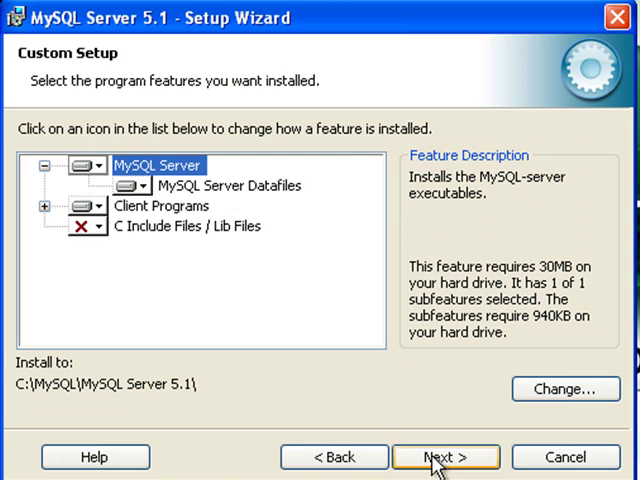
Install the chosen features, pass the MySQL Enterprise page and finish with 'Configure the MySQL Server now' checked.
{"action": "left_click", "coordinate": [444, 456]}
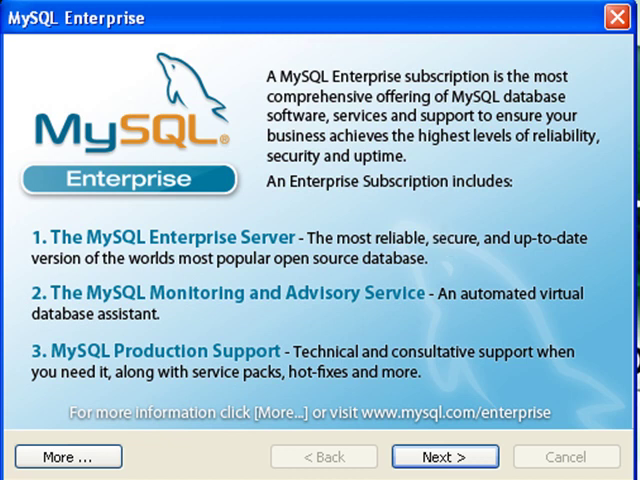
{"action": "left_click", "coordinate": [444, 456]}
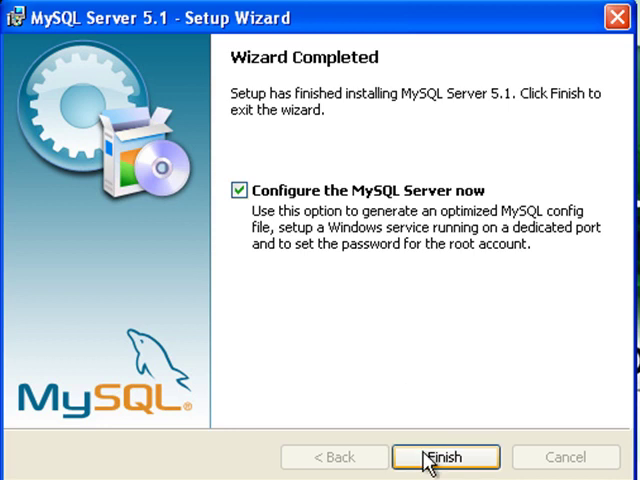
{"action": "left_click", "coordinate": [446, 456]}
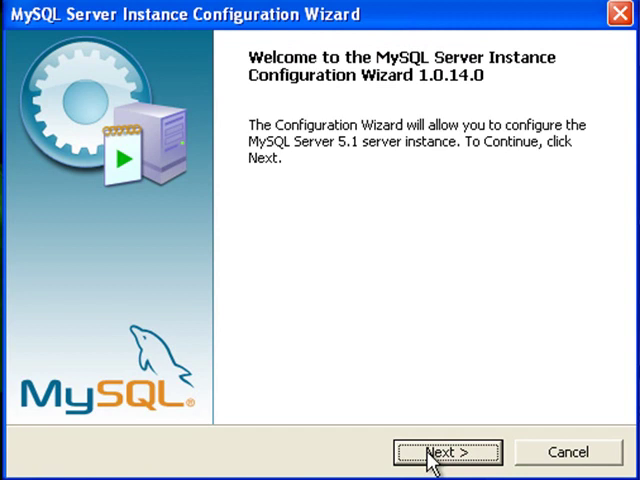
Start configuration with Detailed Configuration and the Server Machine profile.
{"action": "left_click", "coordinate": [448, 452]}
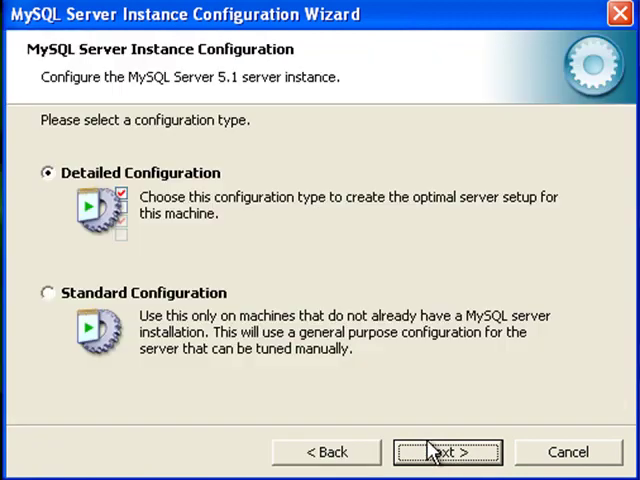
{"action": "left_click", "coordinate": [446, 452]}
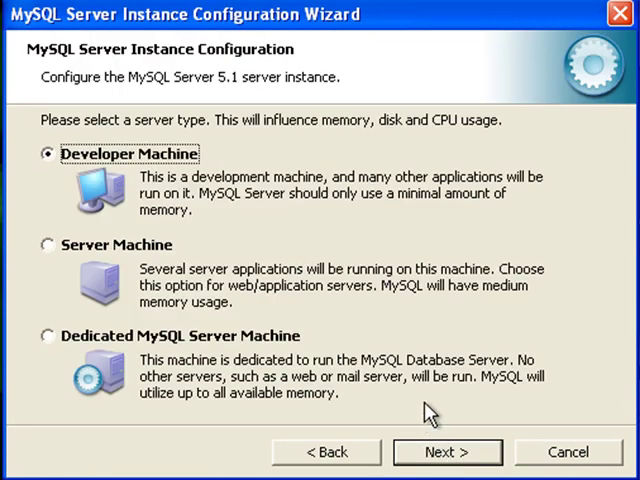
{"action": "left_click", "coordinate": [46, 244]}
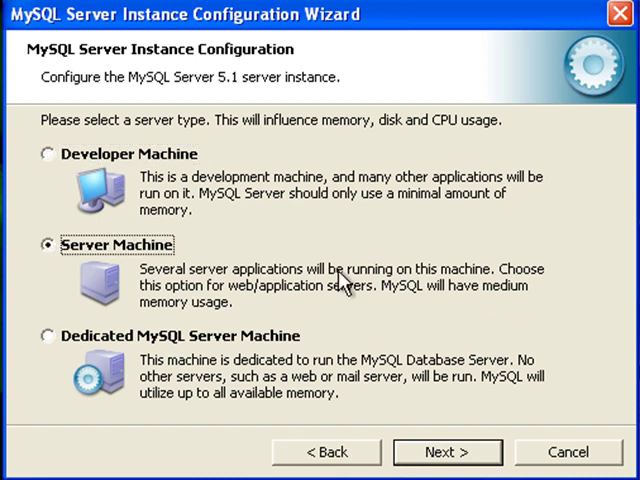
{"action": "left_click", "coordinate": [446, 452]}
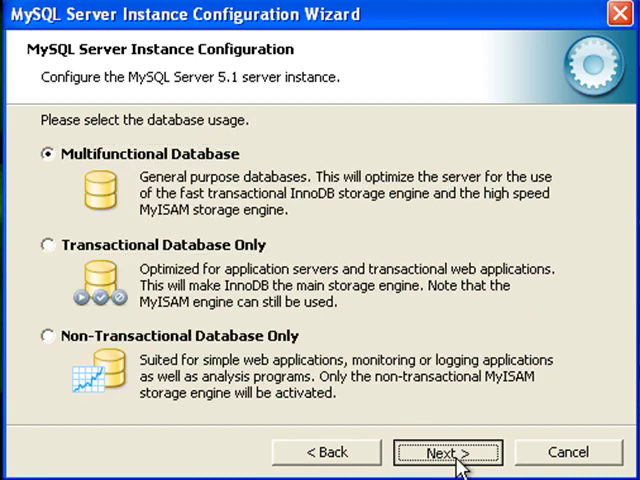
Keep Multifunctional Database and place the InnoDB tablespace in \Data\.
{"action": "left_click", "coordinate": [448, 452]}
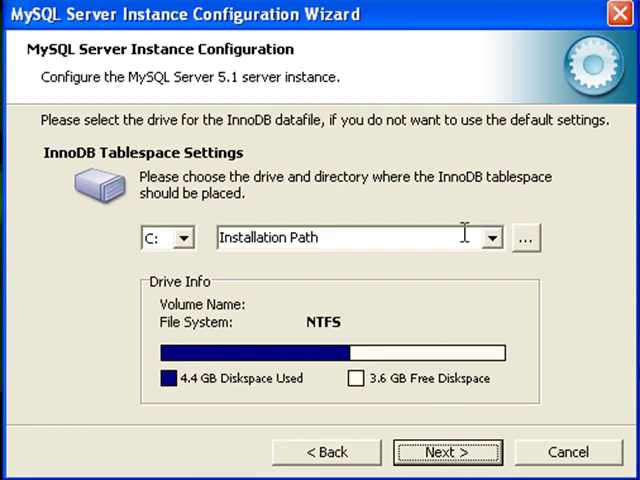
{"action": "left_click", "coordinate": [490, 238]}
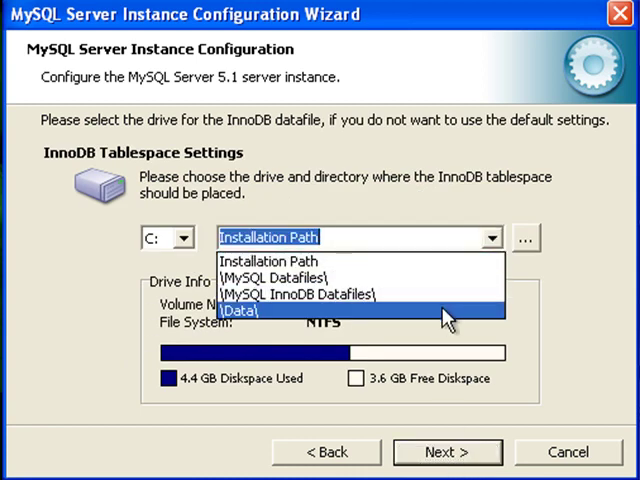
{"action": "left_click", "coordinate": [244, 312]}
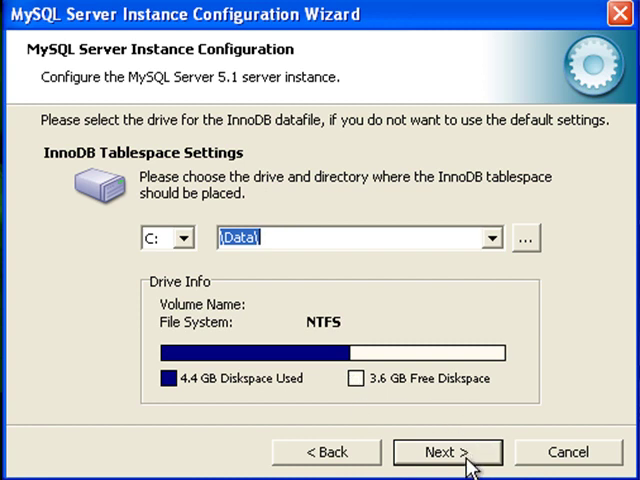
{"action": "left_click", "coordinate": [448, 452]}
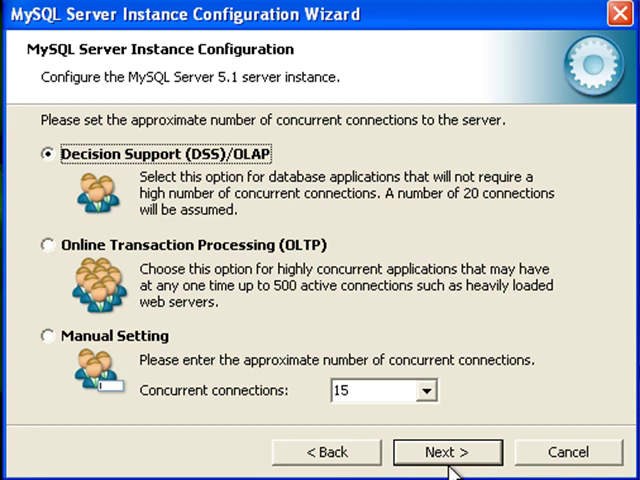
{"action": "mouse_move", "coordinate": [378, 424]}
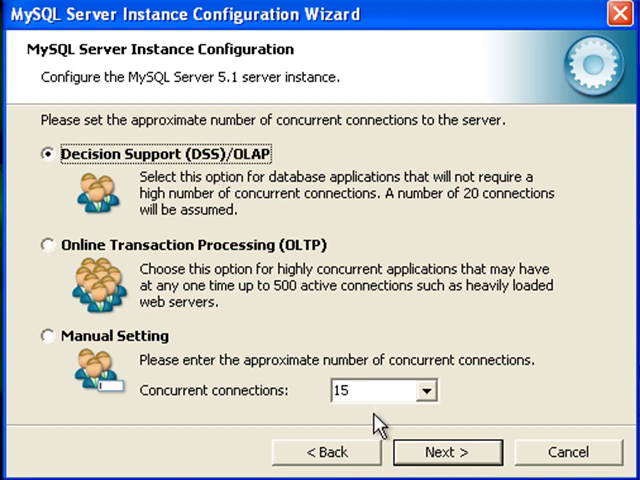
Keep Decision Support, add a firewall exception for port 3306 and keep the Standard Character Set.
{"action": "left_click", "coordinate": [446, 452]}
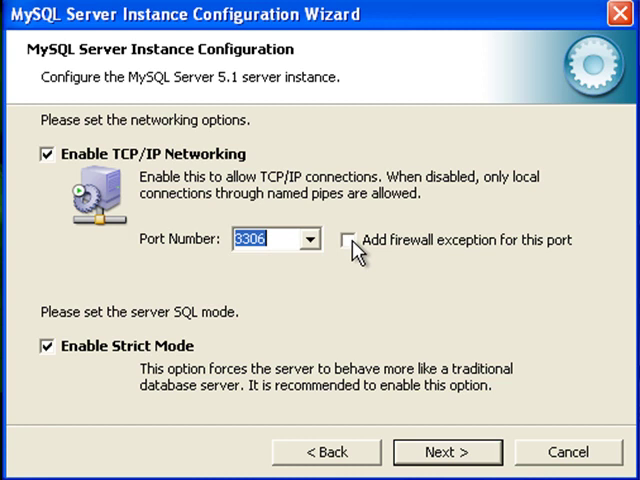
{"action": "left_click", "coordinate": [350, 240]}
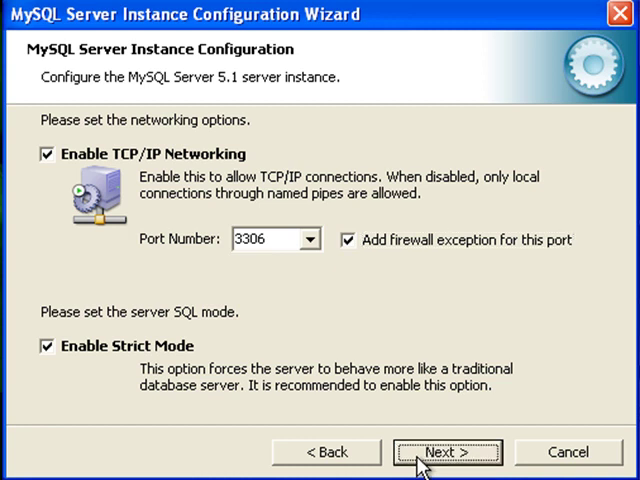
{"action": "left_click", "coordinate": [446, 452]}
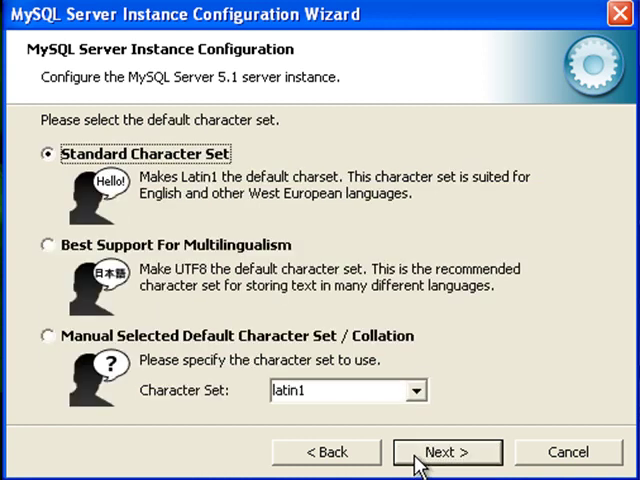
{"action": "left_click", "coordinate": [446, 452]}
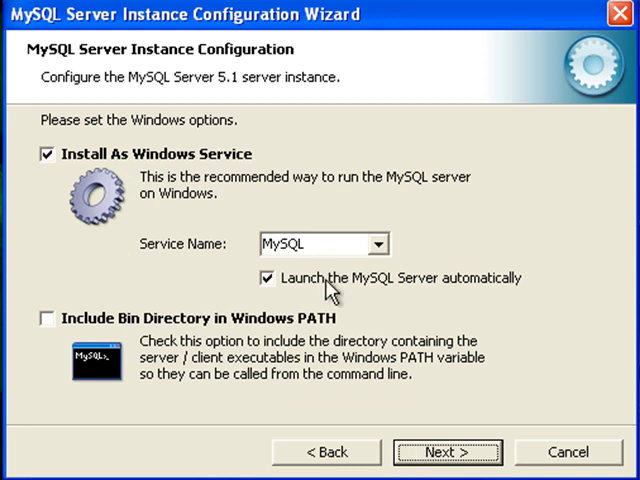
{"action": "mouse_move", "coordinate": [448, 452]}
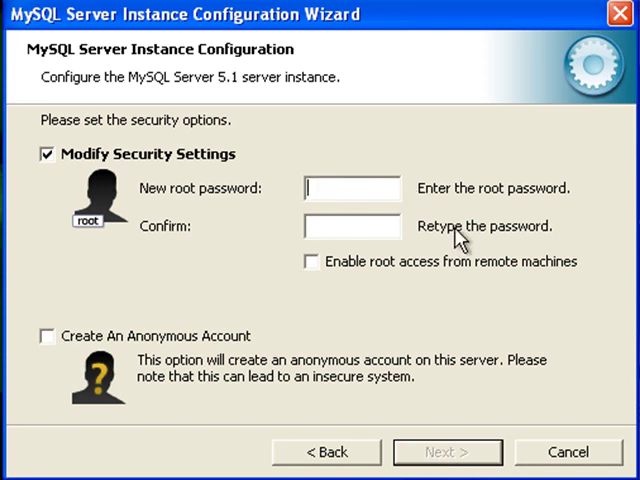
Enter and retype the new root password, reaching the ready-to-execute summary.
{"action": "type", "text": "***"}
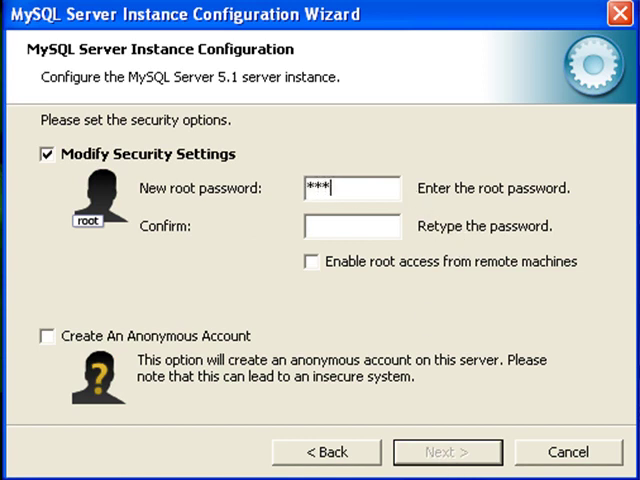
{"action": "left_click", "coordinate": [352, 228]}
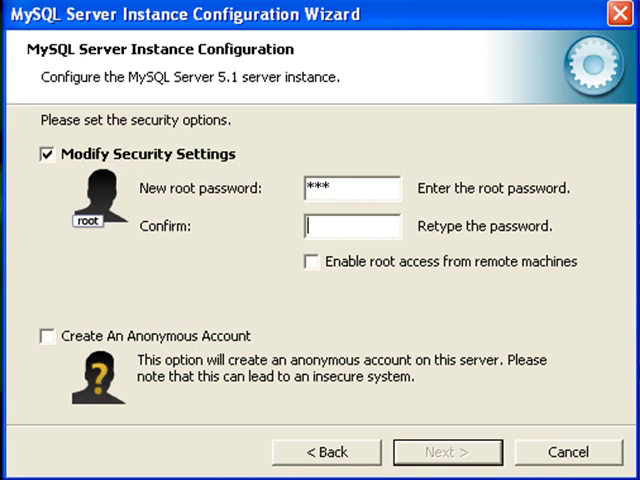
{"action": "type", "text": "***"}
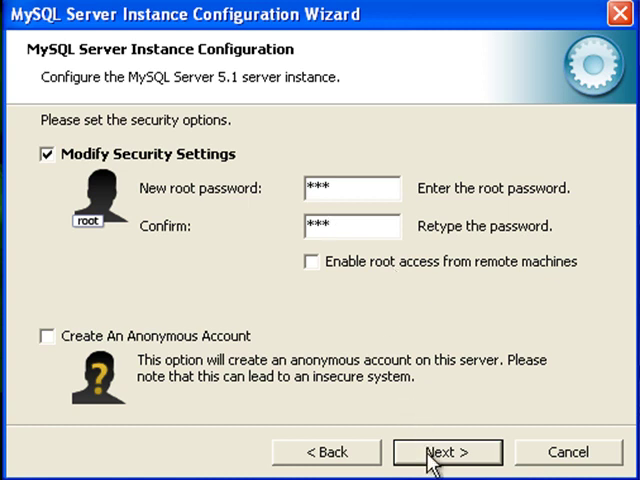
{"action": "left_click", "coordinate": [446, 452]}
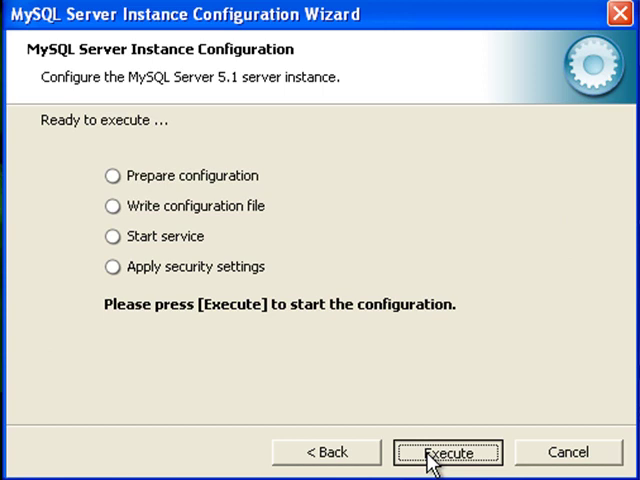
Execute the configuration so my.ini is written and the MySQL service started.
{"action": "left_click", "coordinate": [448, 452]}
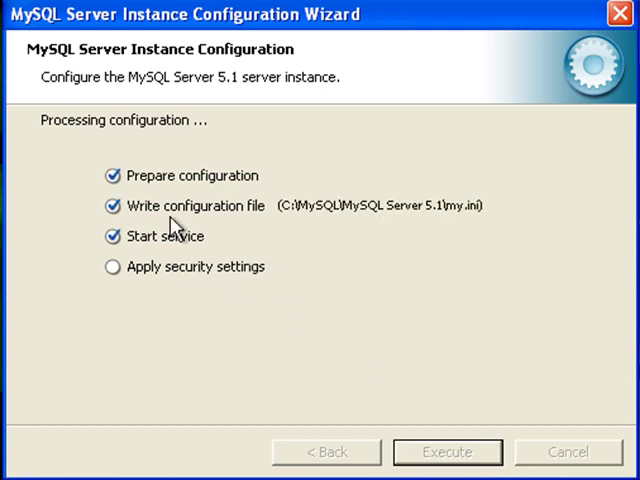
{"action": "mouse_move", "coordinate": [120, 292]}
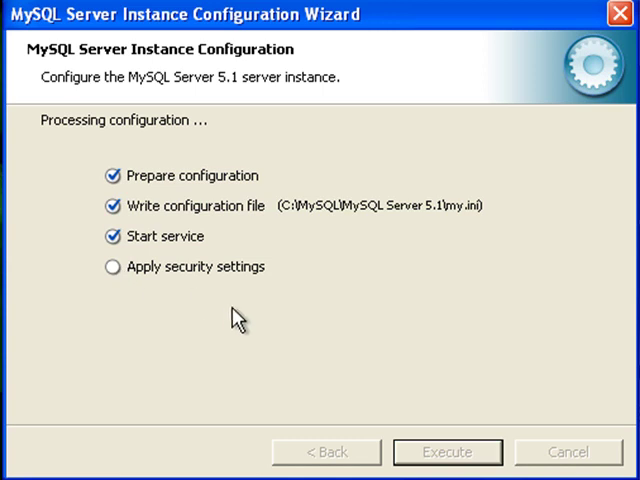
{"action": "mouse_move", "coordinate": [168, 256]}
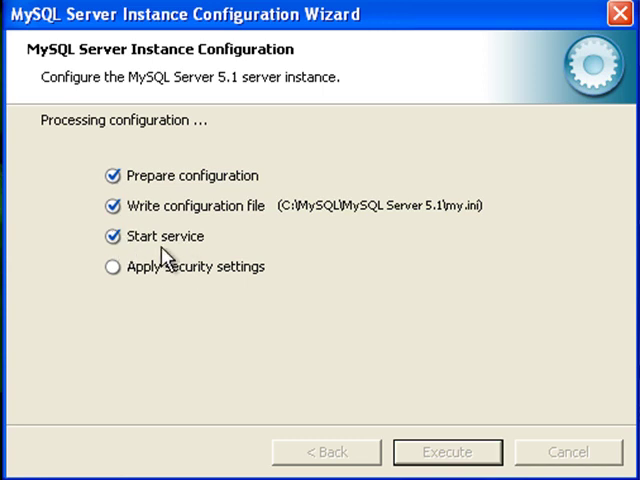
{"action": "mouse_move", "coordinate": [160, 258]}
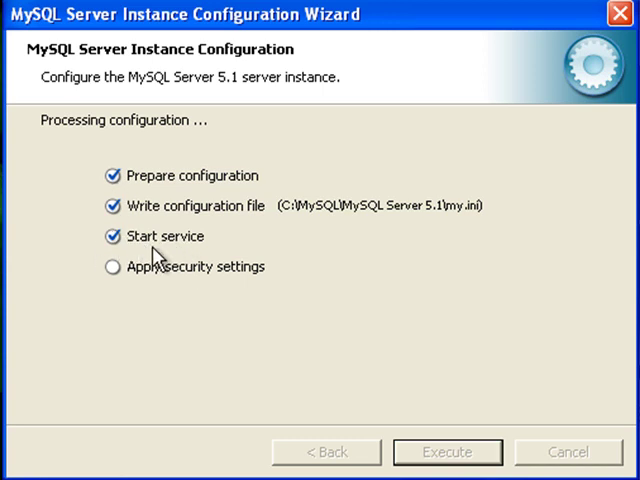
{"action": "mouse_move", "coordinate": [264, 252]}
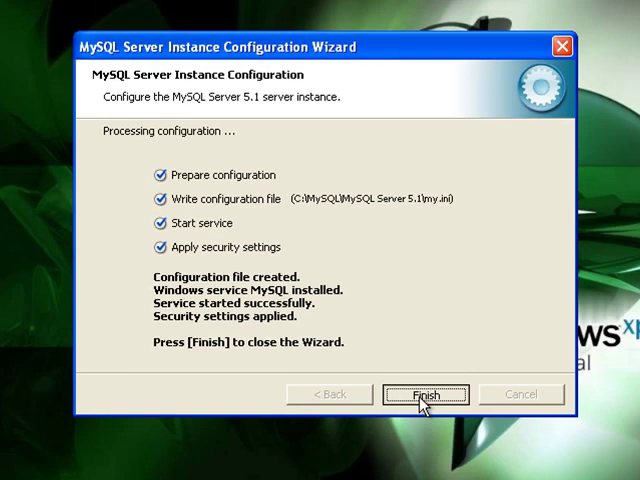
Close the completed configuration wizard, returning to the Windows XP desktop.
{"action": "left_click", "coordinate": [424, 394]}
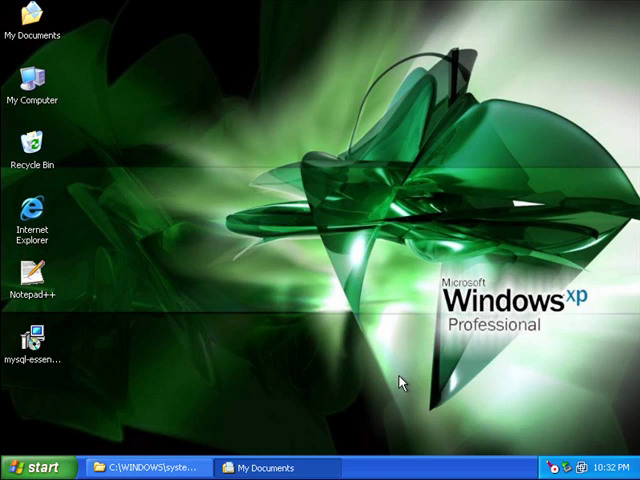
{"action": "mouse_move", "coordinate": [516, 392]}
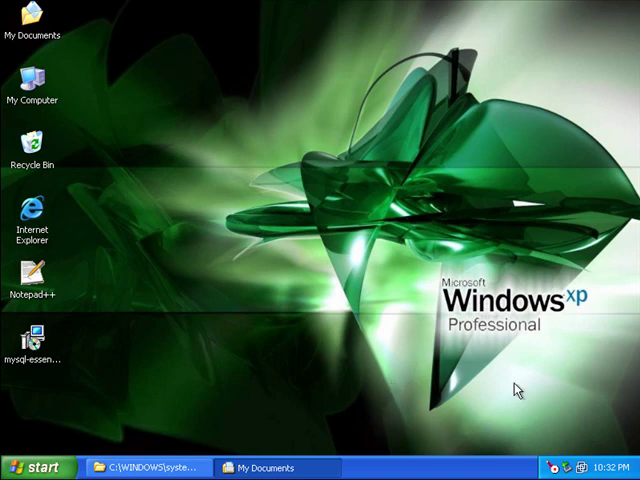
{"action": "mouse_move", "coordinate": [538, 376]}
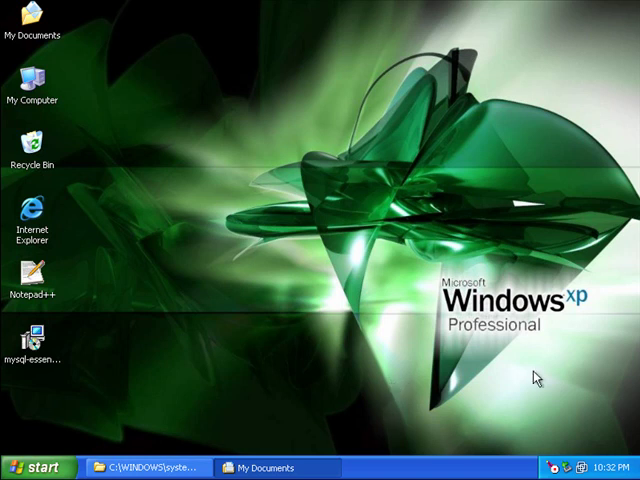